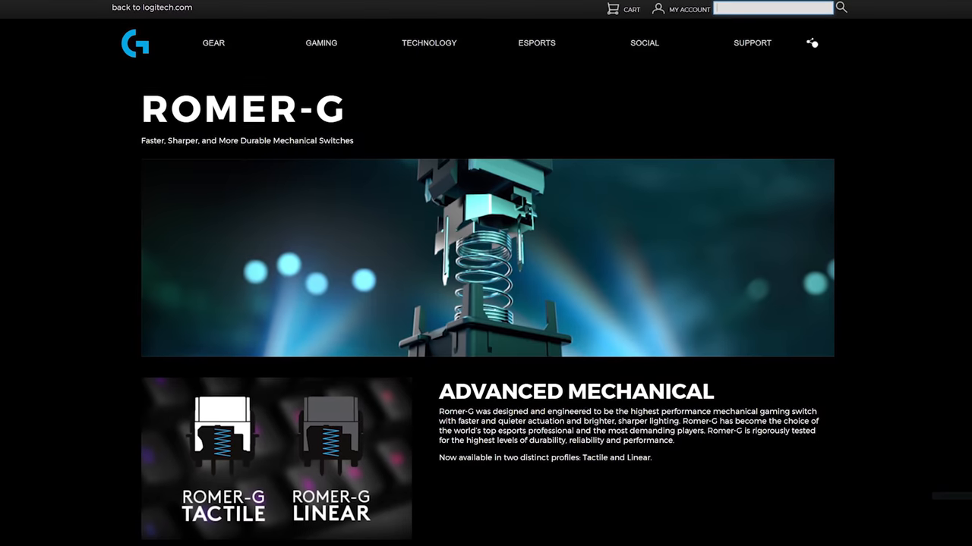
- Scroll the Romer-G page down to the Tactile and Linear force curves and comparison table
scroll("down", 3)
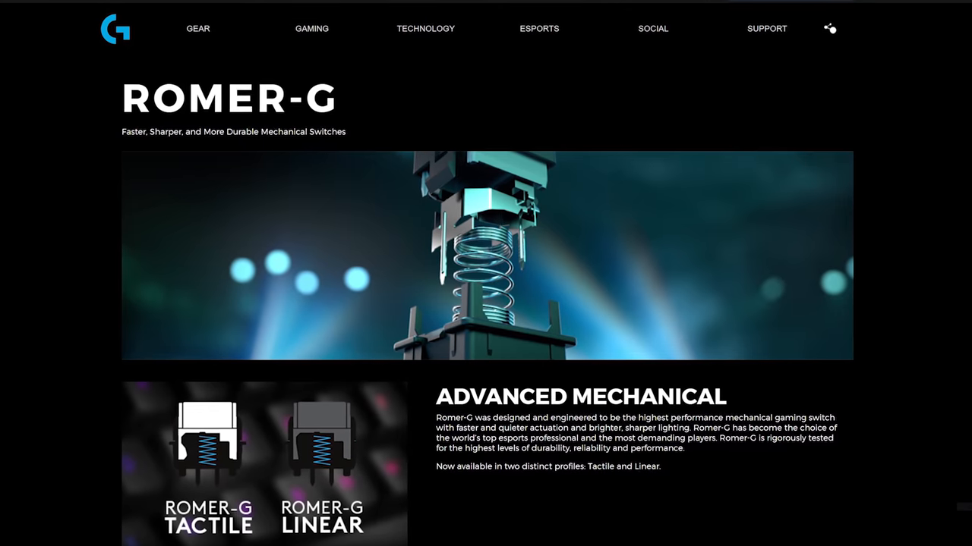
scroll("down", 3)
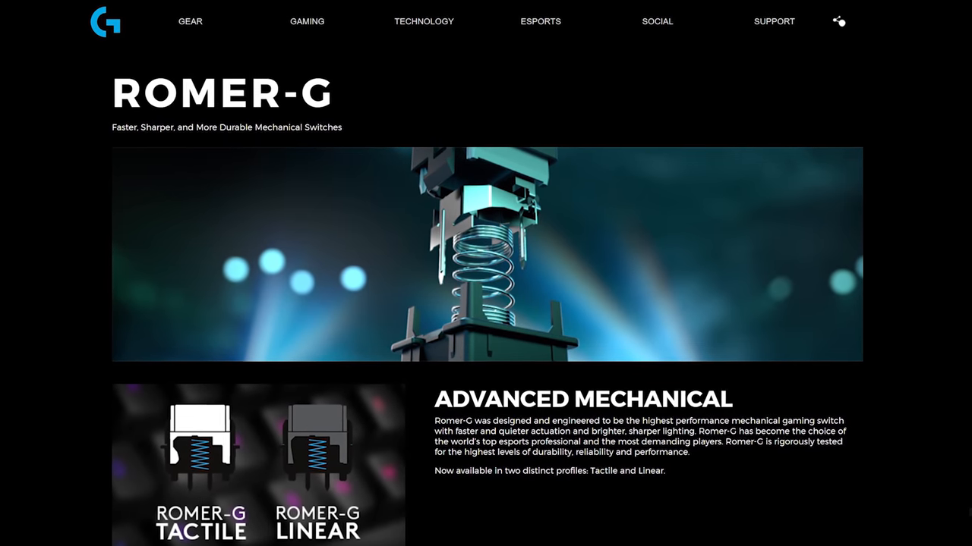
scroll("down", 3)
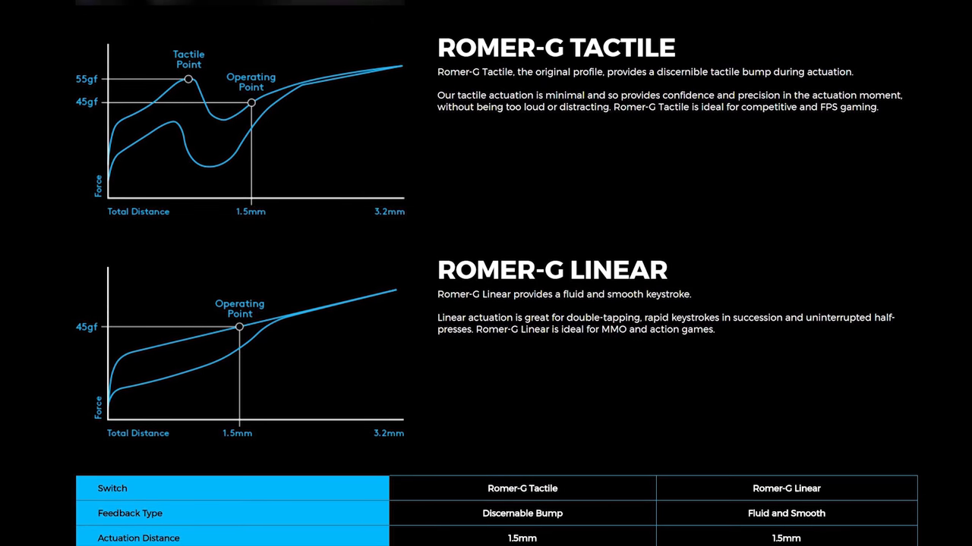
scroll("down", 3)
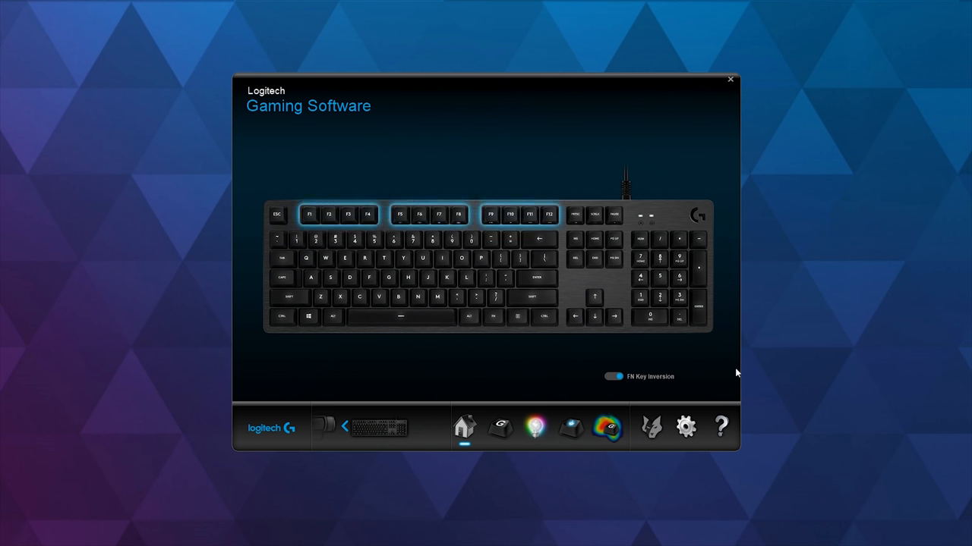
mouse_move(291, 327)
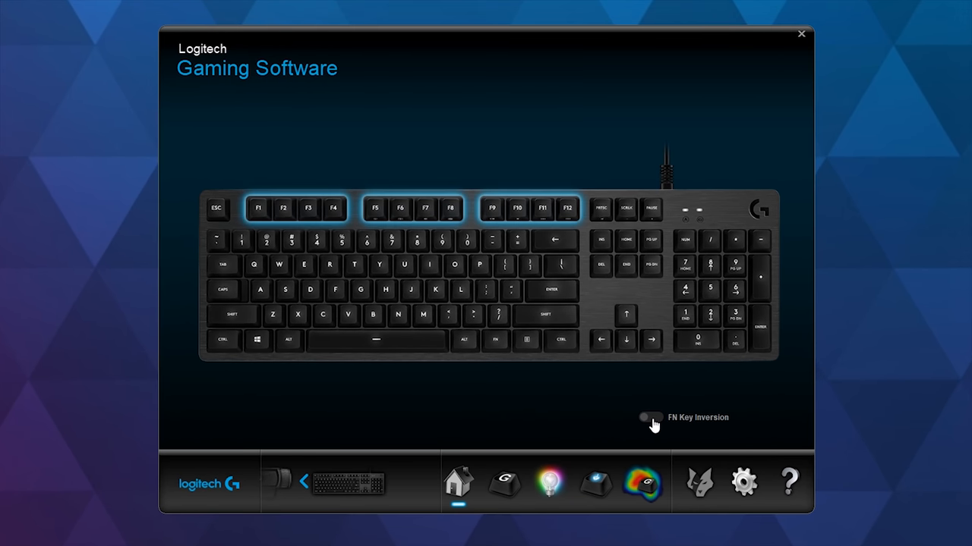
- Toggle FN Key Inversion and select the F2 key for a new assignment
left_click(651, 417)
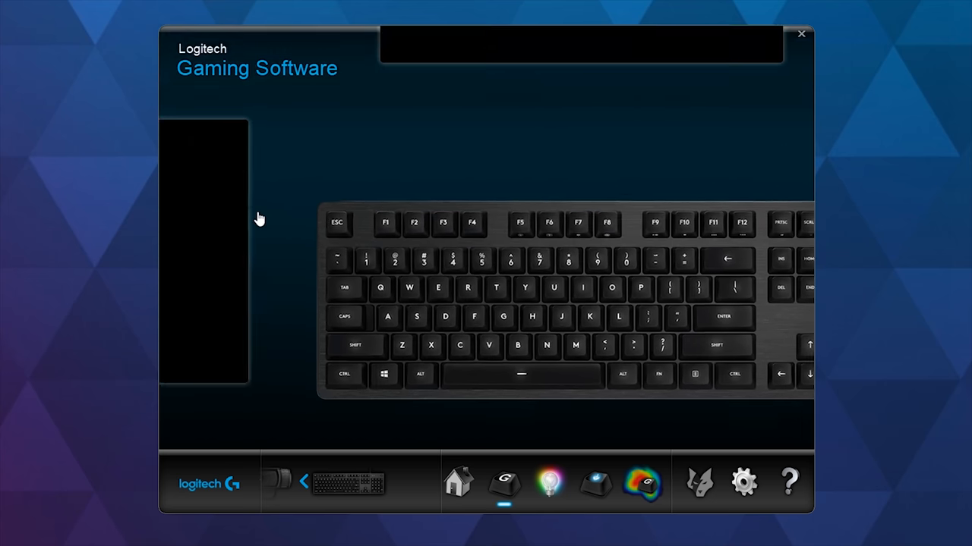
left_click(503, 481)
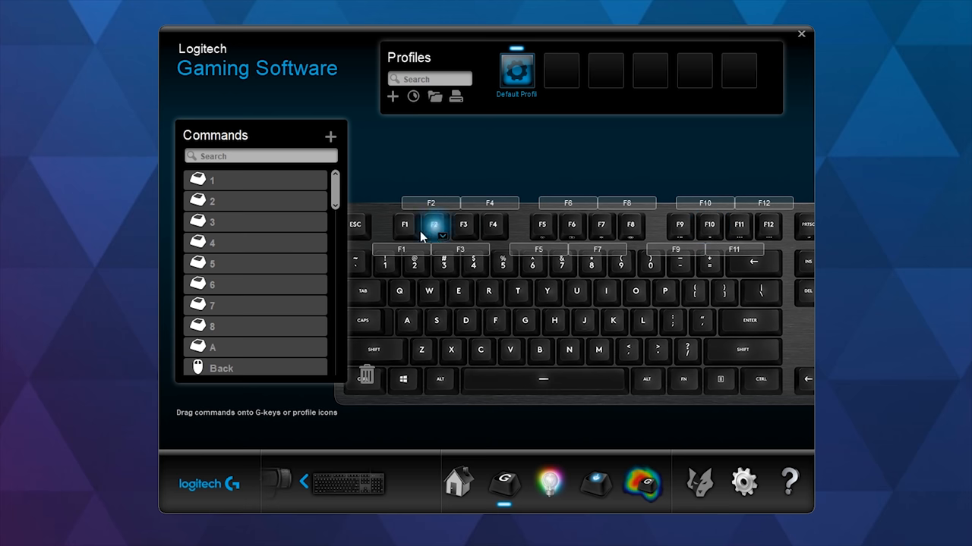
right_click(434, 224)
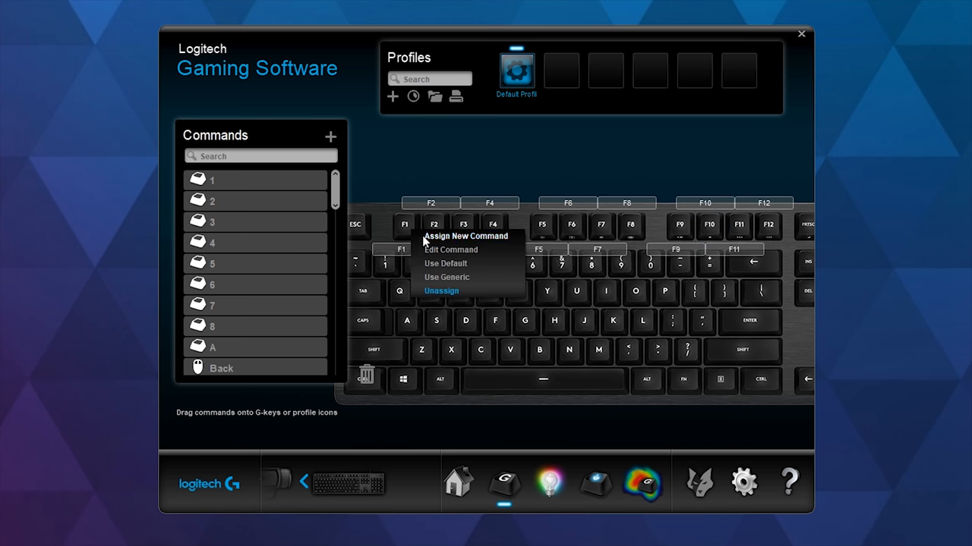
left_click(465, 236)
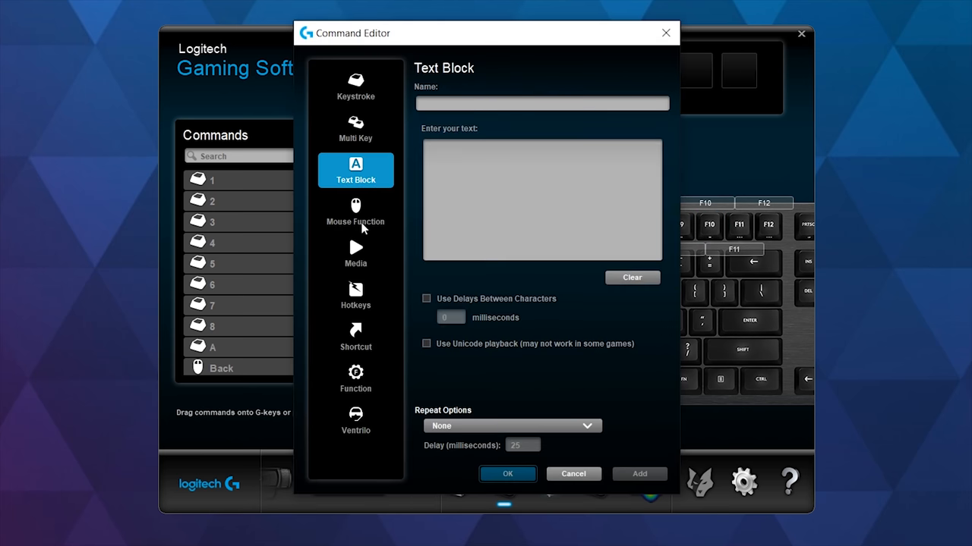
left_click(355, 212)
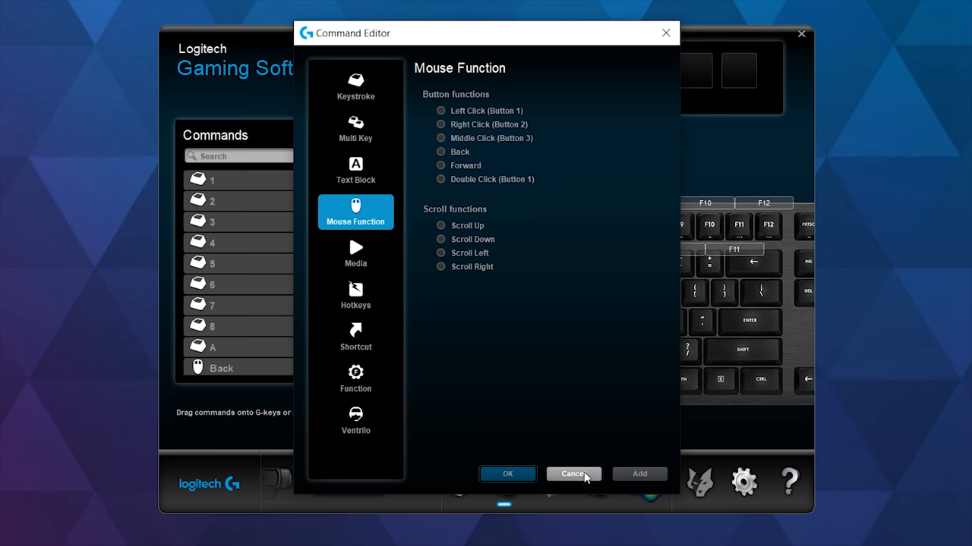
left_click(571, 474)
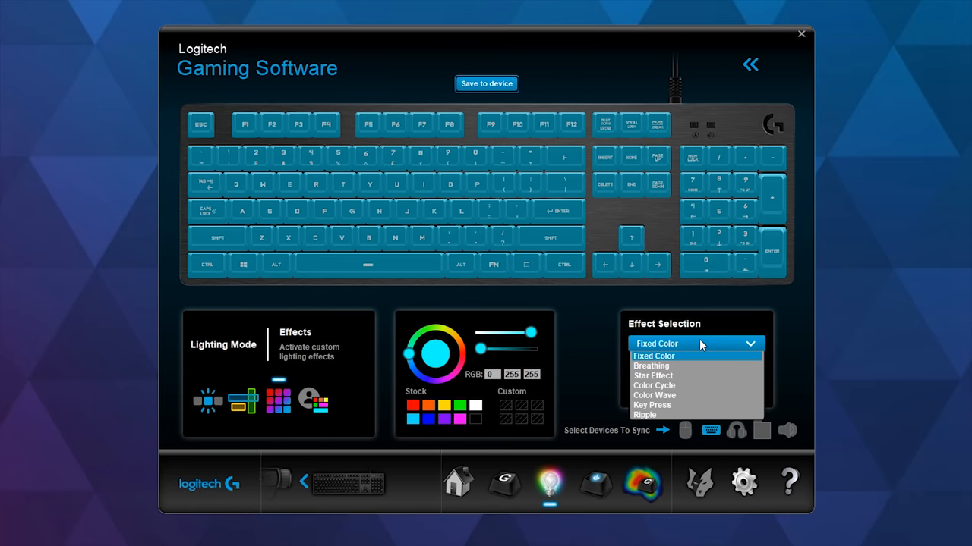
mouse_move(689, 367)
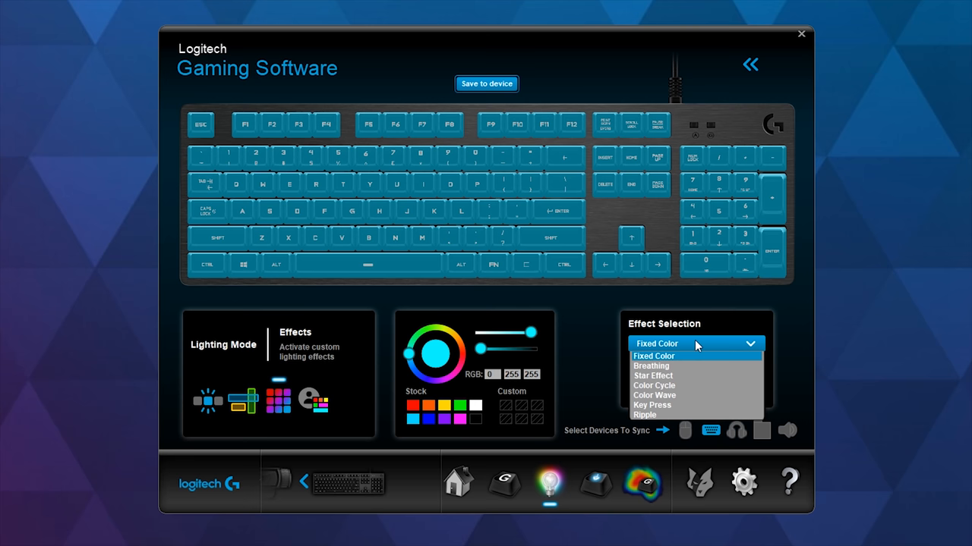
mouse_move(687, 375)
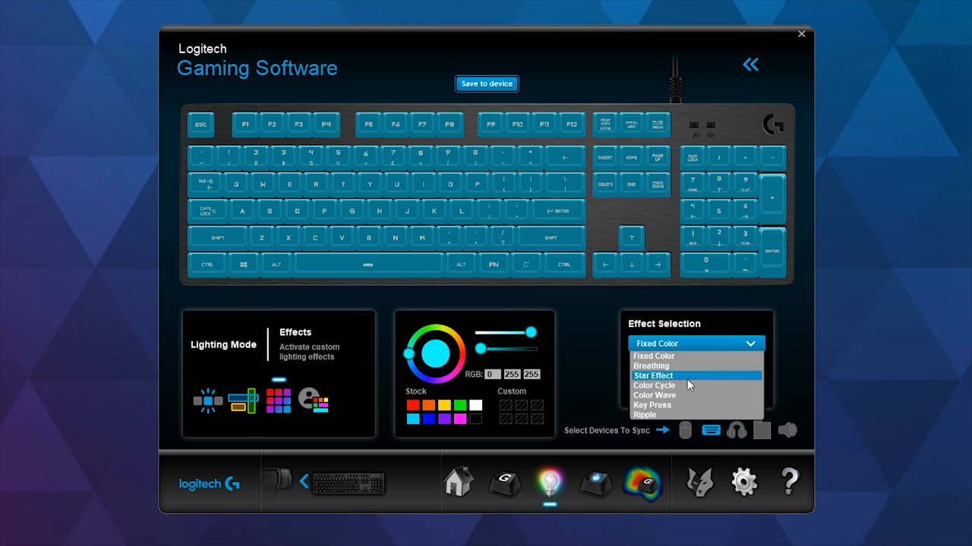
- Apply the fixed cyan (RGB 0, 255, 255) colour to the whole keyboard
left_click(654, 385)
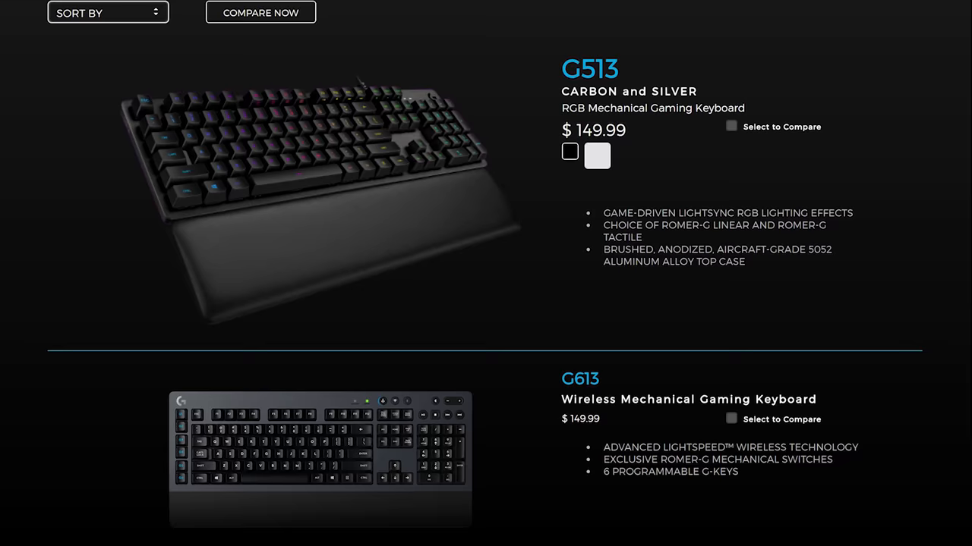
- Scroll the keyboards listing to the G513 Carbon and Silver entry and its price
scroll("down", 3)
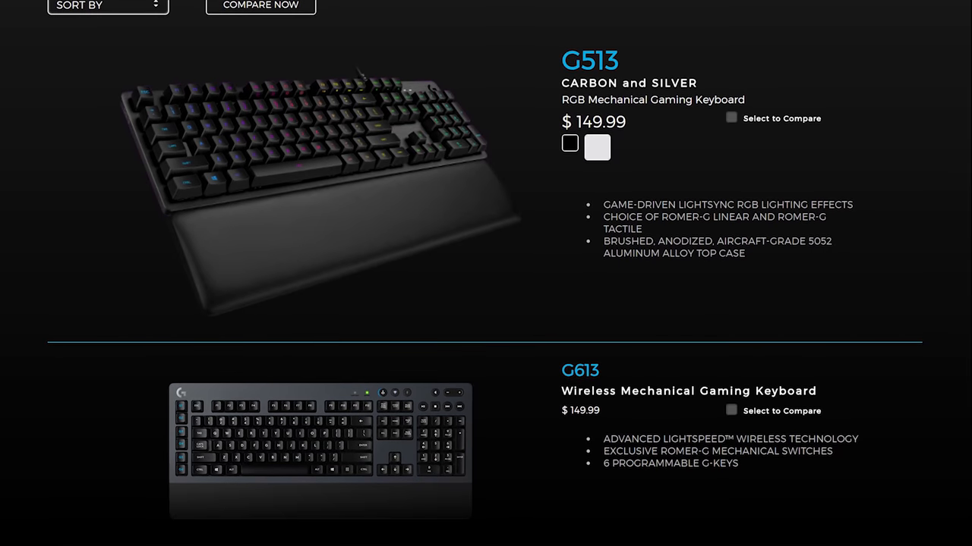
scroll("down", 3)
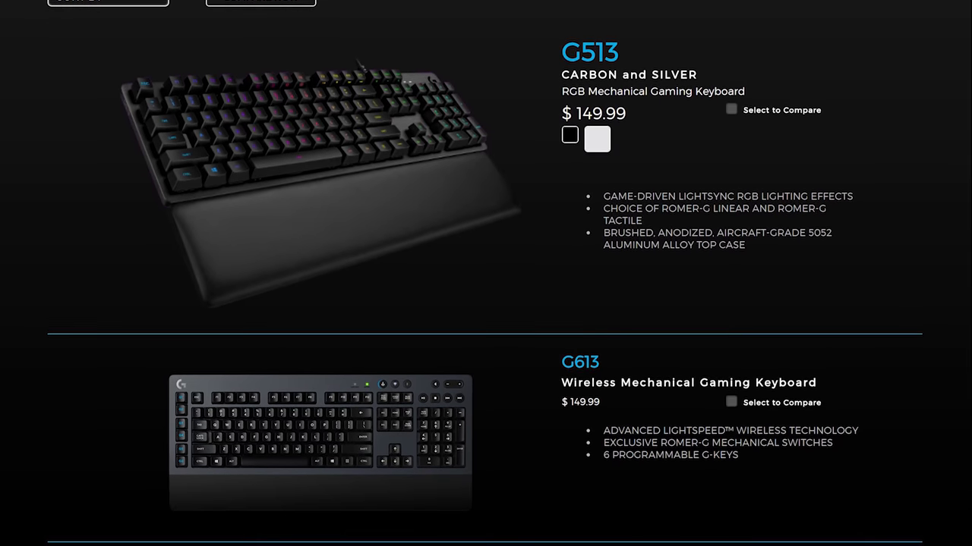